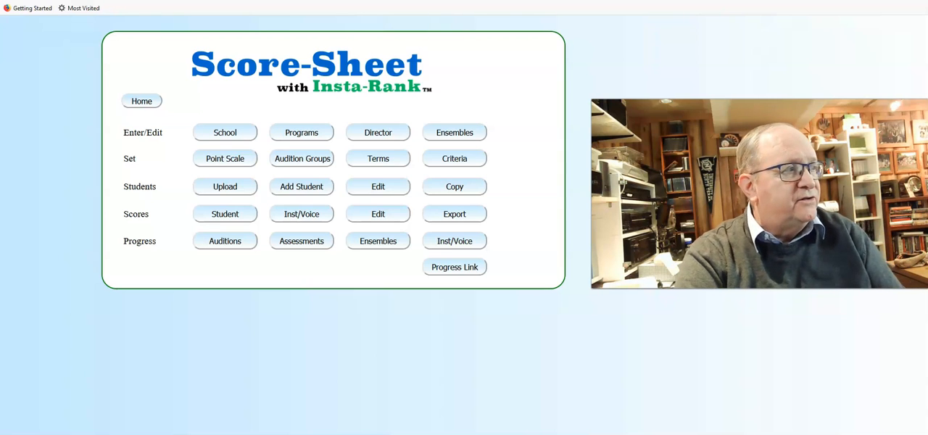
{"action": "mouse_move", "coordinate": [354, 182]}
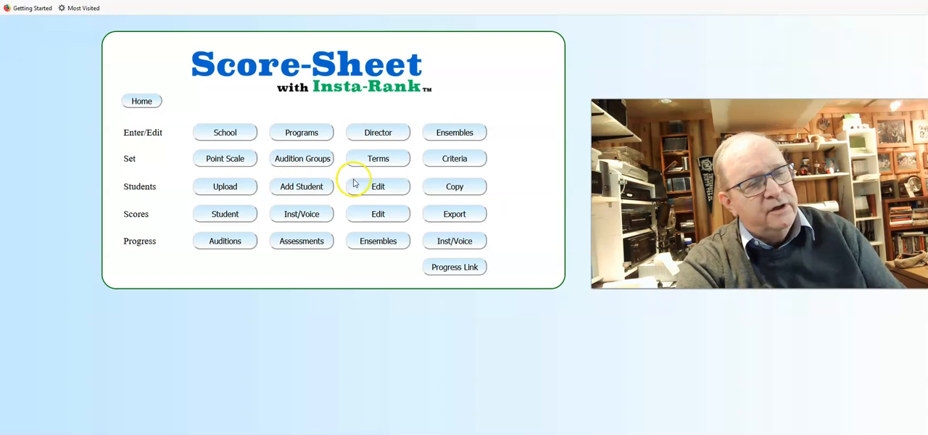
{"action": "mouse_move", "coordinate": [419, 185]}
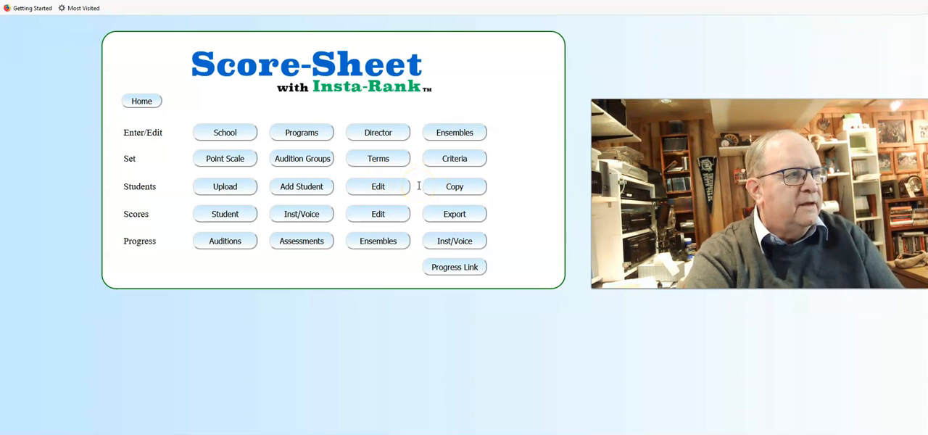
Open Students > Copy and set the destination term to 20/21 - Spring
{"action": "left_click", "coordinate": [454, 186]}
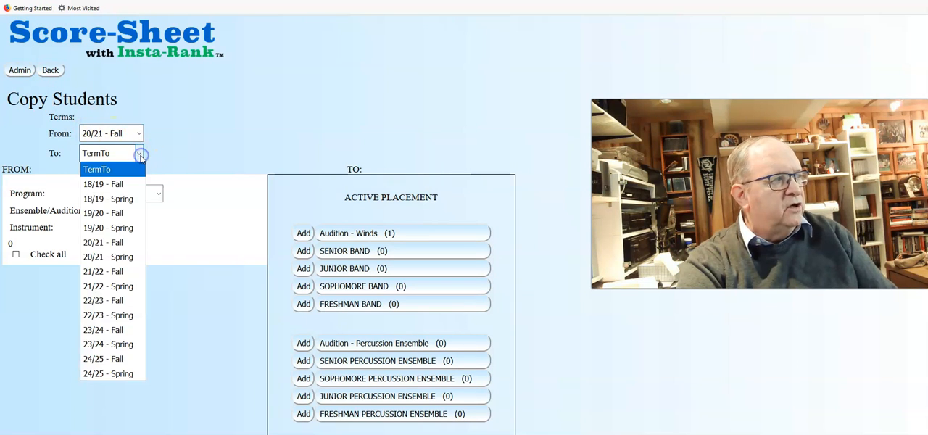
{"action": "mouse_move", "coordinate": [108, 257]}
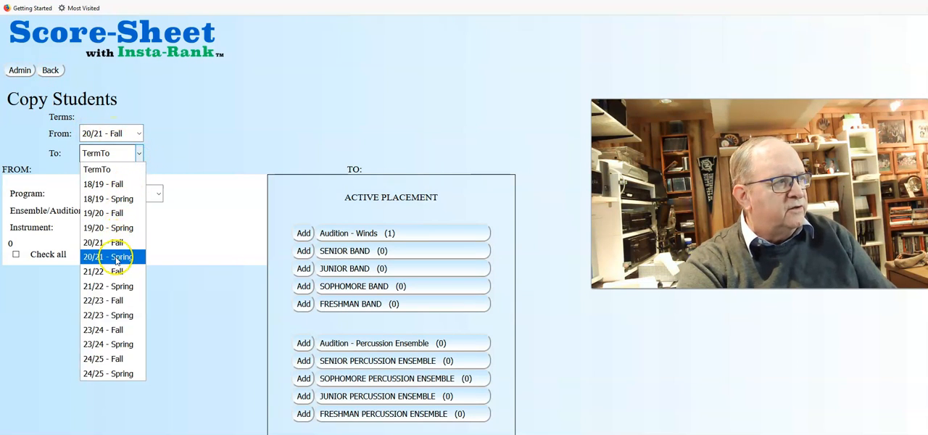
{"action": "left_click", "coordinate": [108, 256]}
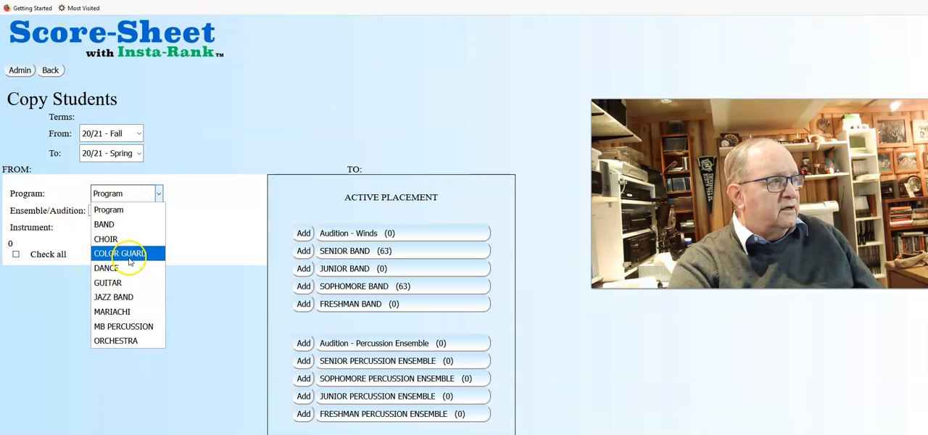
Select CHOIR and FRESHMAN CHOIR, check all 45 students, and add them to Audition - Voice
{"action": "left_click", "coordinate": [106, 239]}
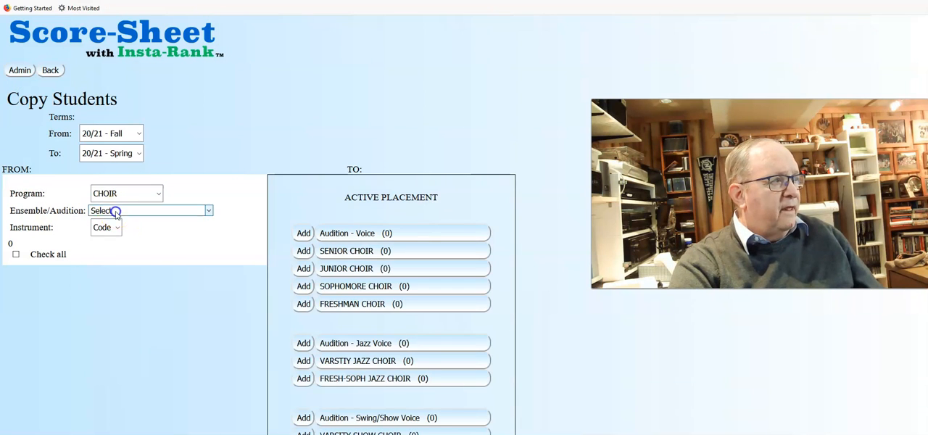
{"action": "left_click", "coordinate": [150, 210]}
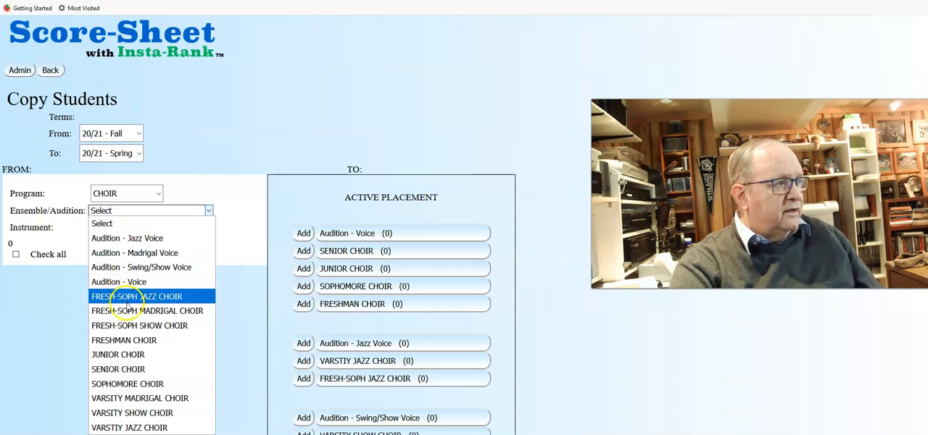
{"action": "left_click", "coordinate": [124, 340]}
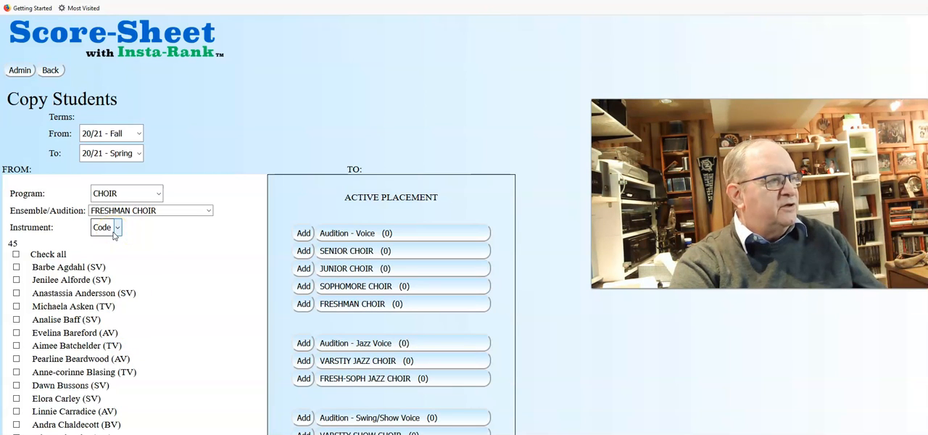
{"action": "left_click", "coordinate": [106, 227]}
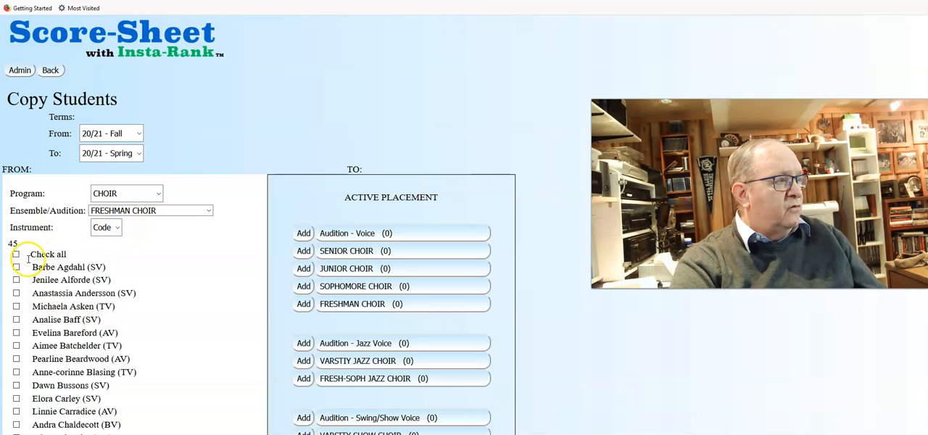
{"action": "left_click", "coordinate": [17, 255]}
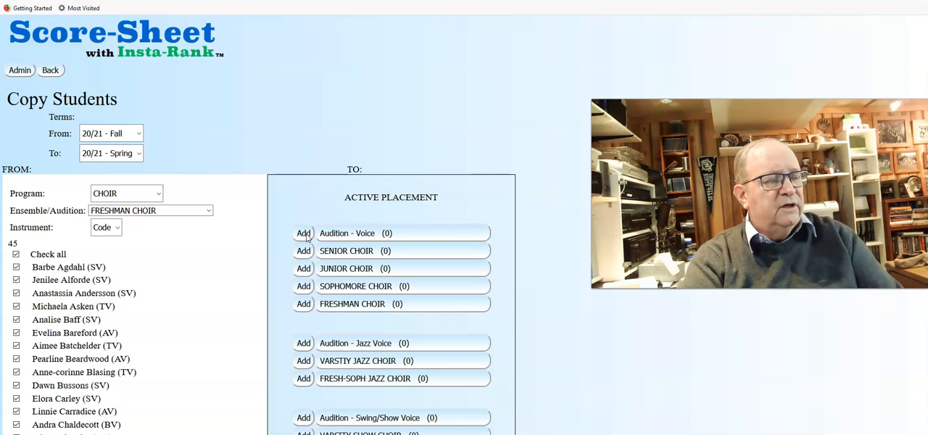
{"action": "left_click", "coordinate": [303, 233]}
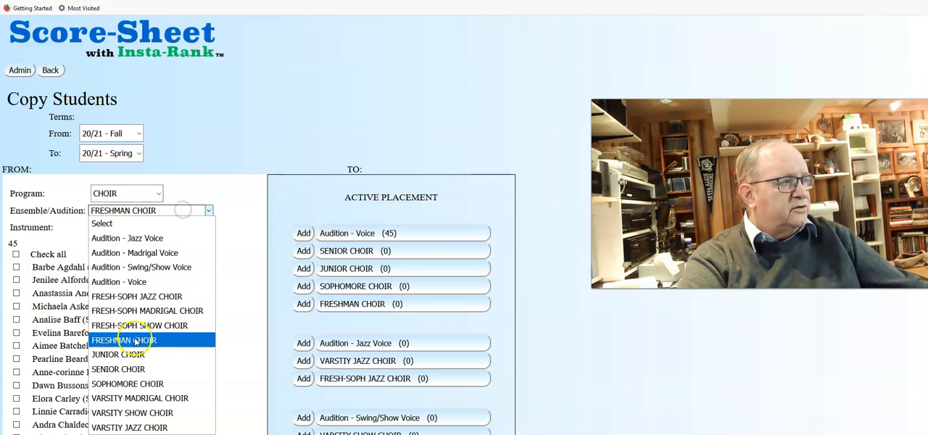
Select SOPHOMORE CHOIR, check all its students, and add them to Audition - Voice
{"action": "left_click", "coordinate": [127, 384]}
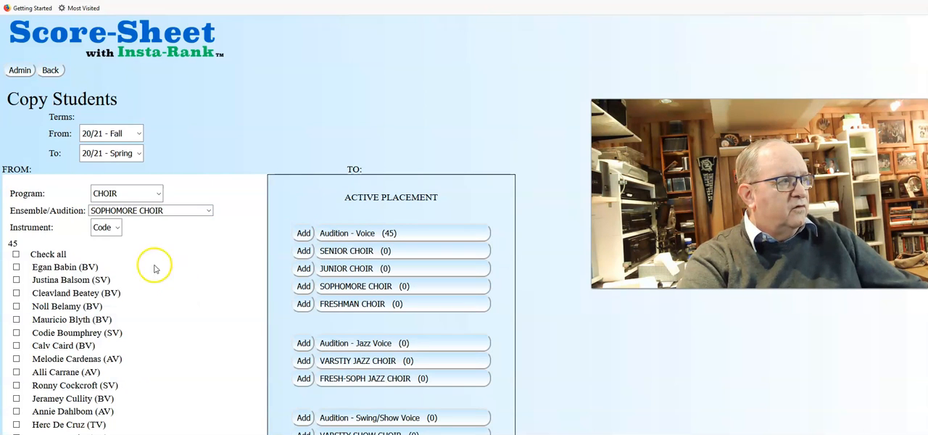
{"action": "left_click", "coordinate": [105, 227]}
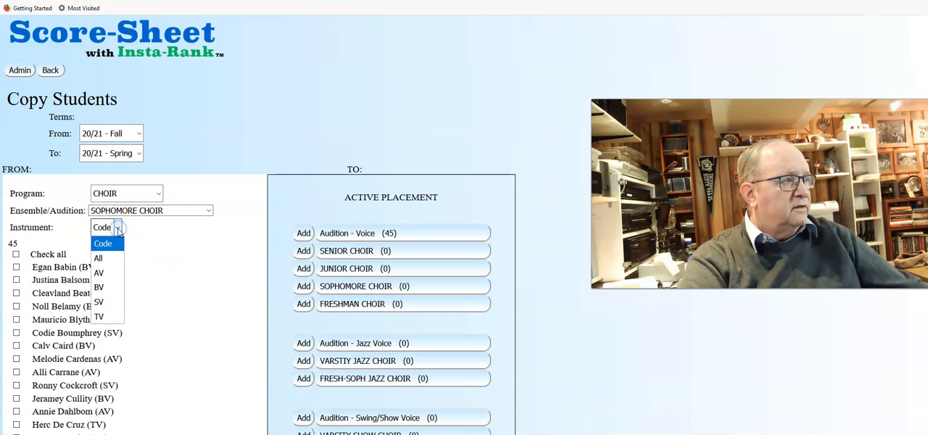
{"action": "left_click", "coordinate": [16, 254]}
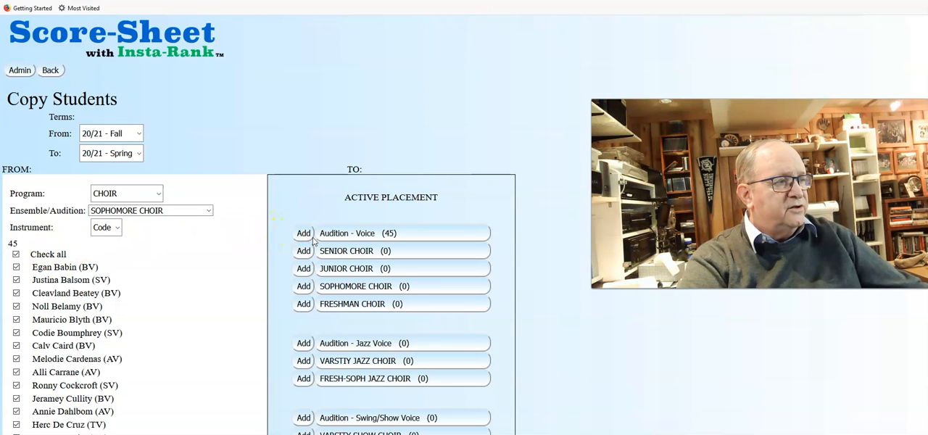
{"action": "left_click", "coordinate": [303, 233]}
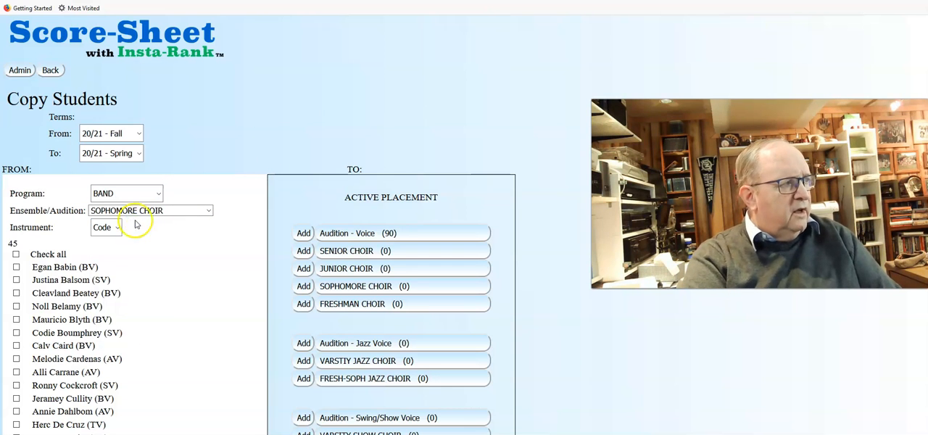
Choose JUNIOR BAND as the source ensemble and show the Instrument Code choices
{"action": "left_click", "coordinate": [150, 210]}
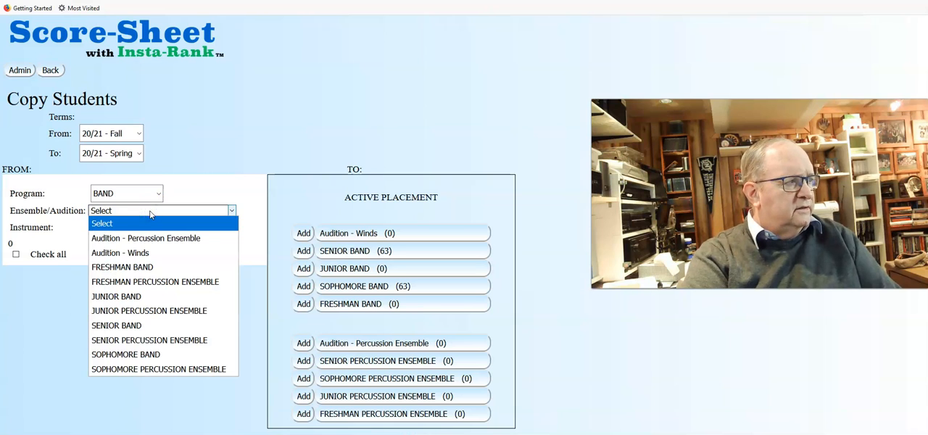
{"action": "mouse_move", "coordinate": [117, 325]}
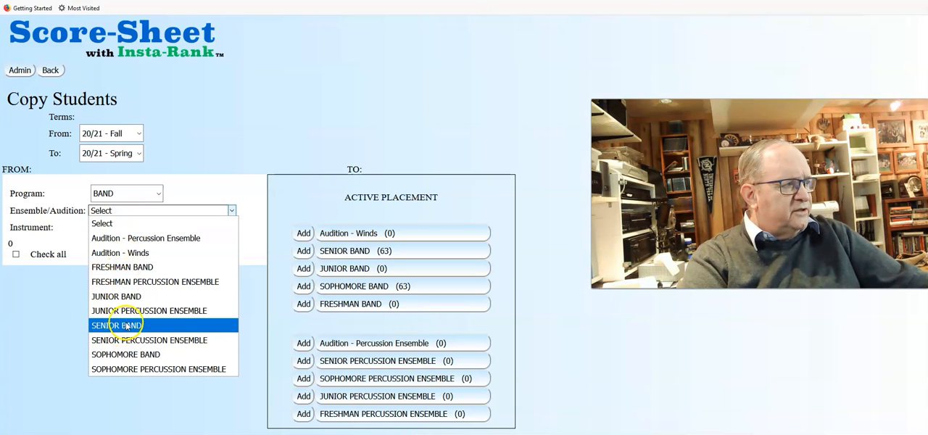
{"action": "left_click", "coordinate": [116, 295]}
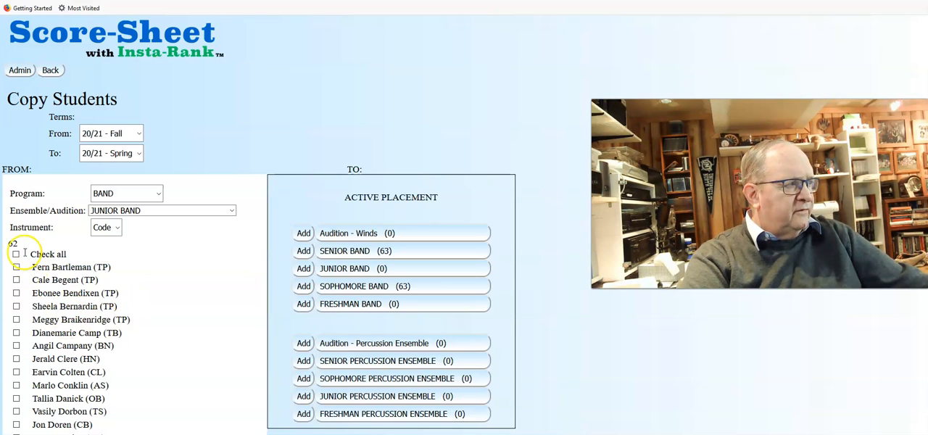
{"action": "scroll", "scroll_direction": "down", "scroll_amount": 3}
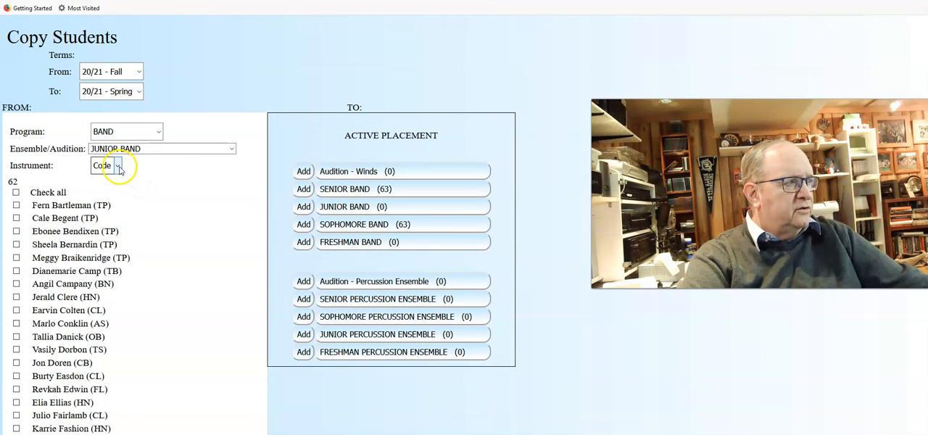
{"action": "left_click", "coordinate": [116, 165]}
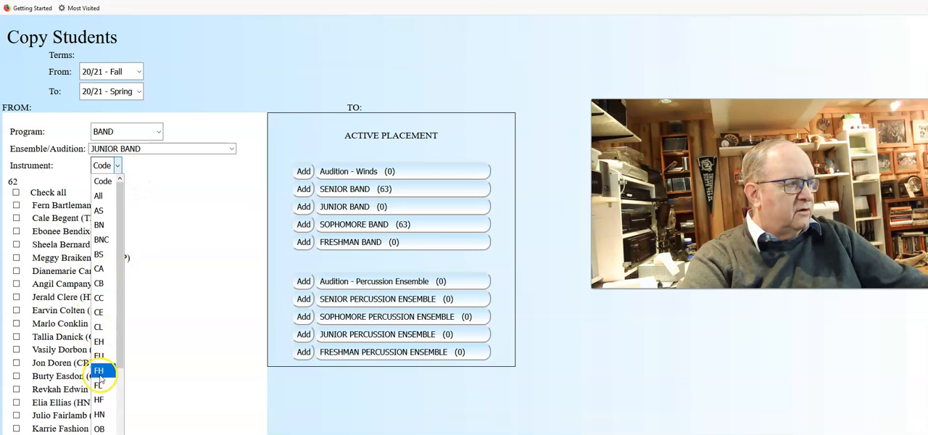